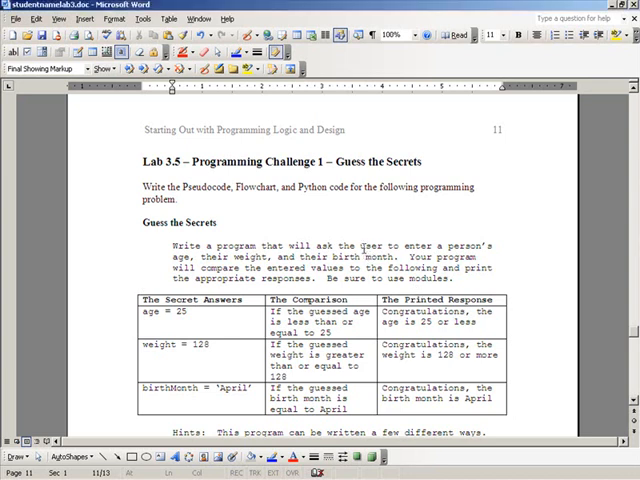
mouse_move(622, 316)
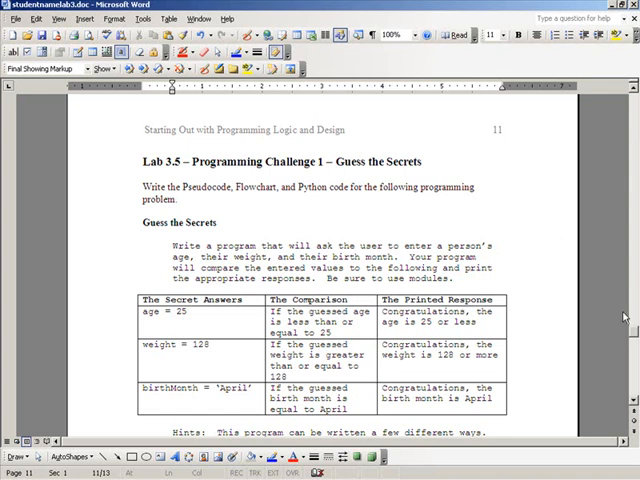
- Scroll to the pseudocode and change the getAge parameter to read Integer Ref age
click(406, 260)
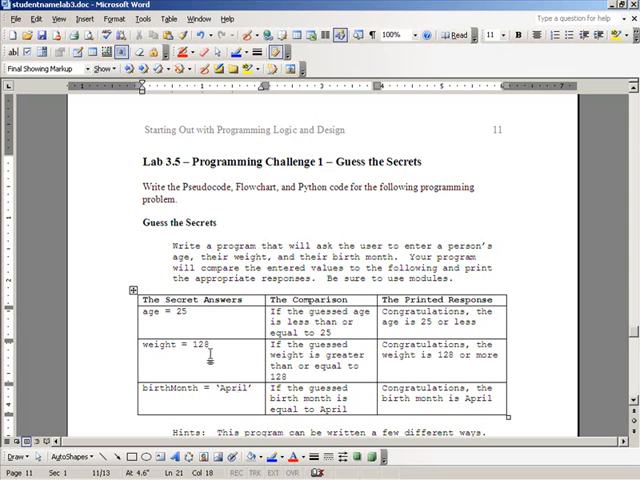
mouse_move(214, 356)
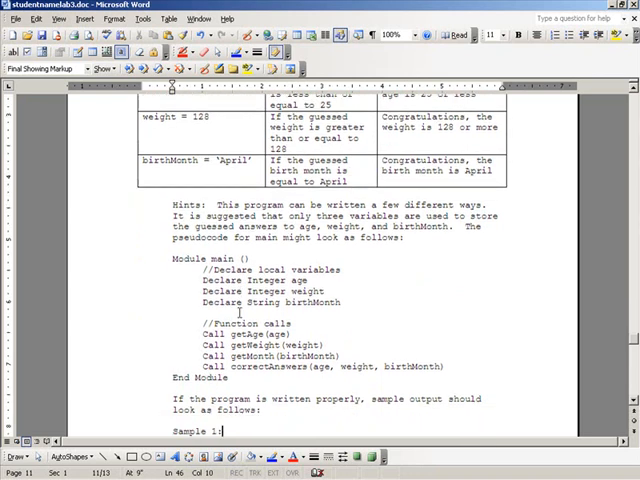
scroll(down, 3)
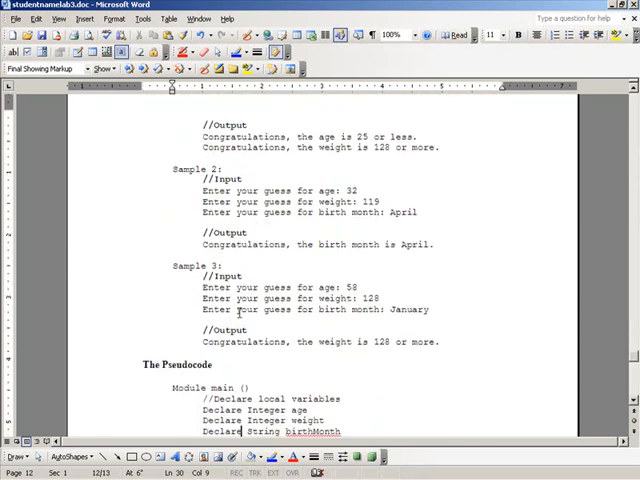
scroll(down, 3)
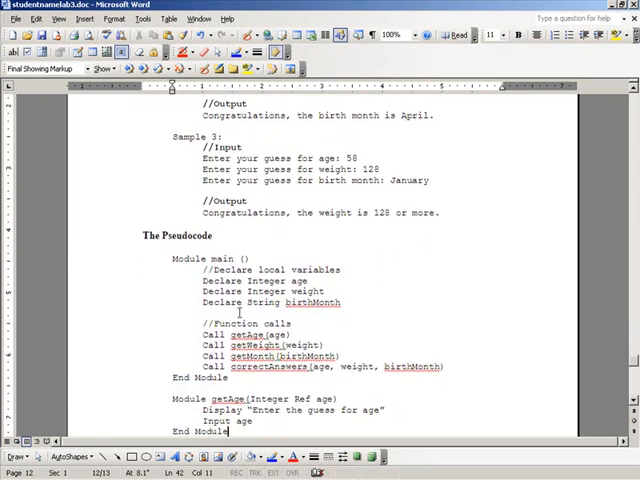
scroll(down, 3)
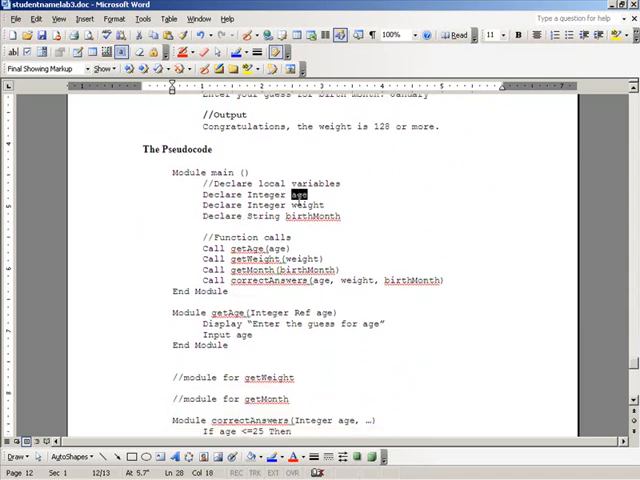
double_click(312, 216)
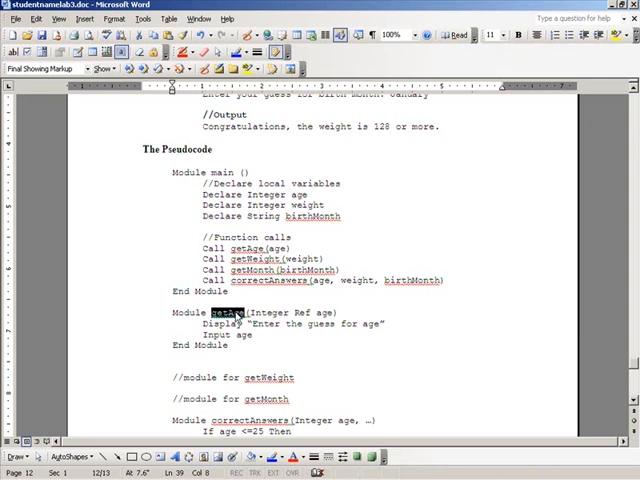
double_click(266, 312)
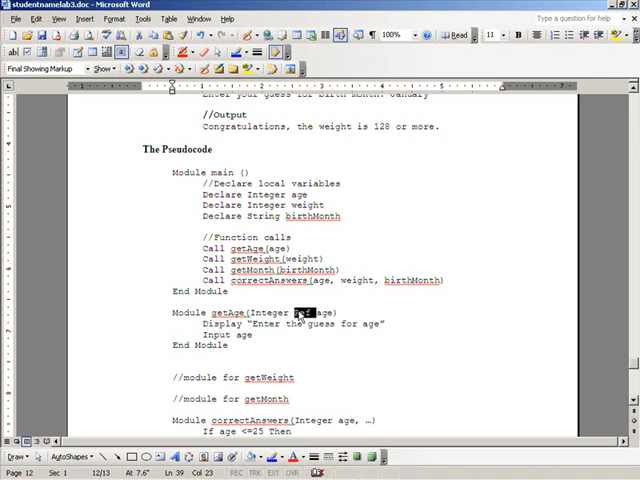
text(Ref)
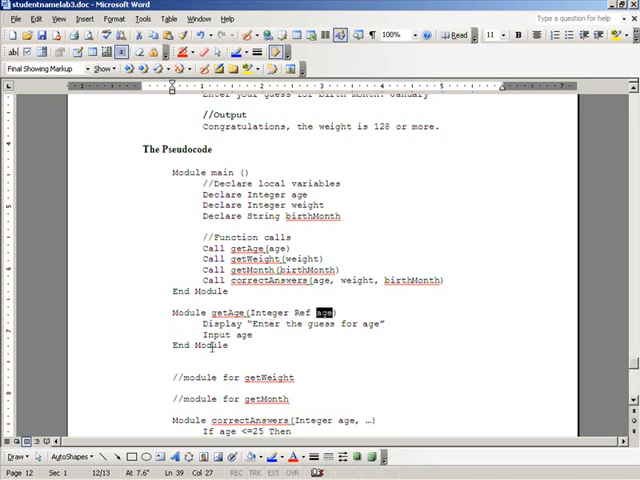
click(296, 376)
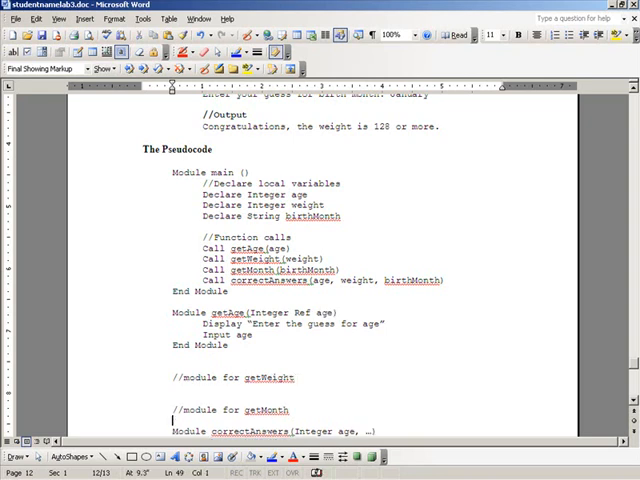
scroll(down, 3)
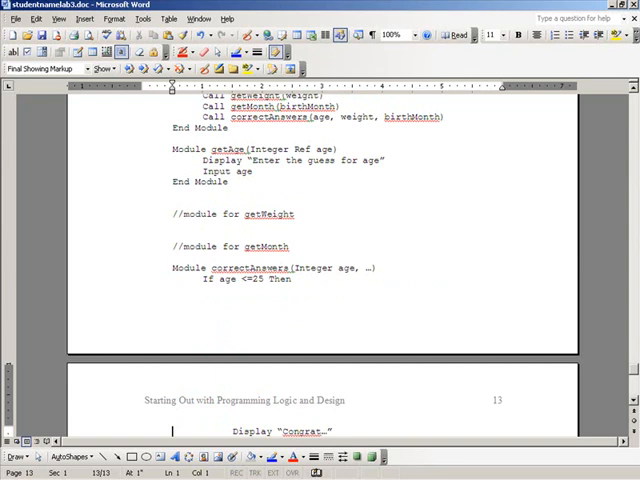
scroll(down, 3)
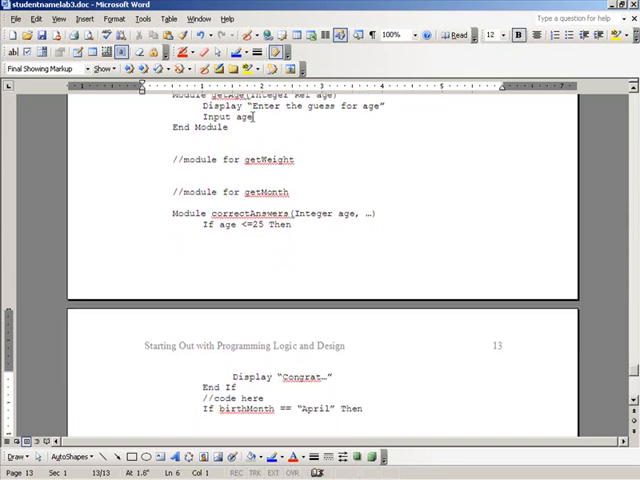
double_click(244, 212)
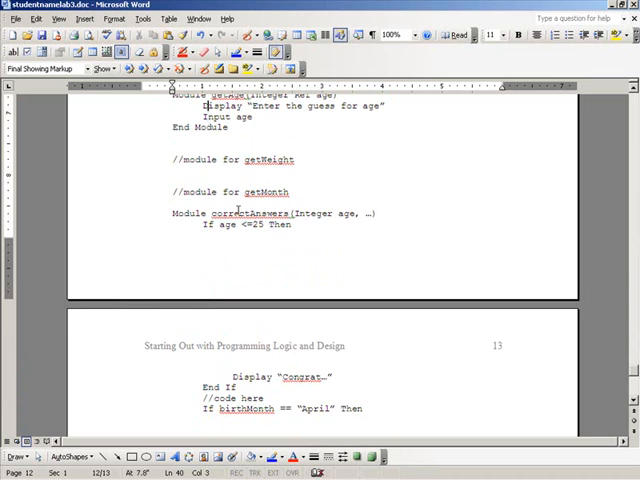
scroll(up, 3)
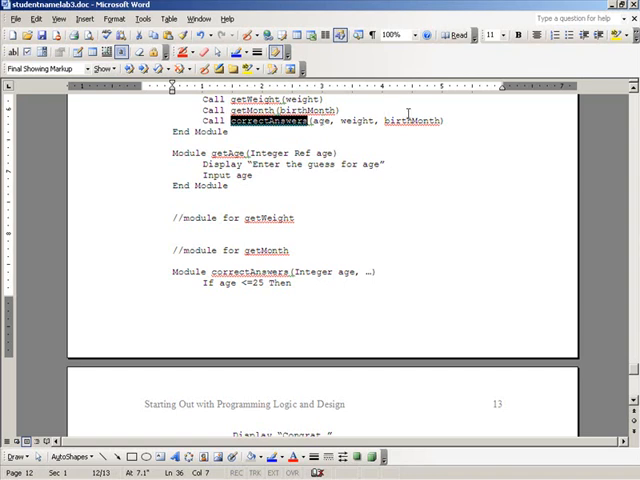
mouse_move(316, 270)
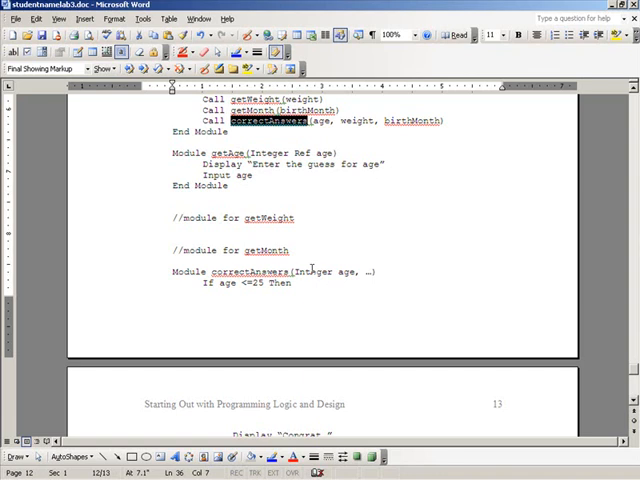
click(312, 272)
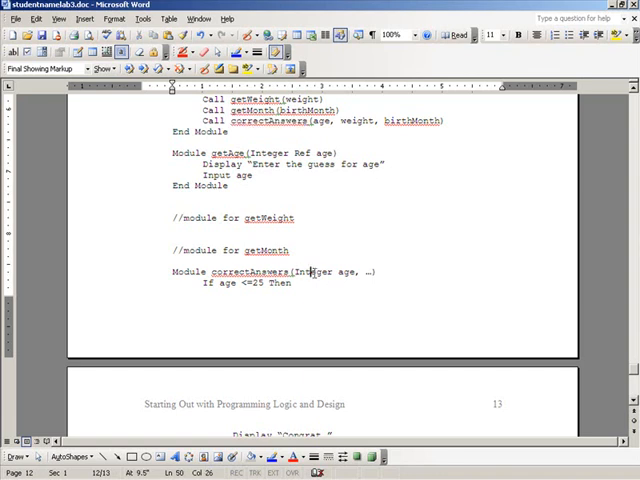
double_click(316, 272)
text(End I)
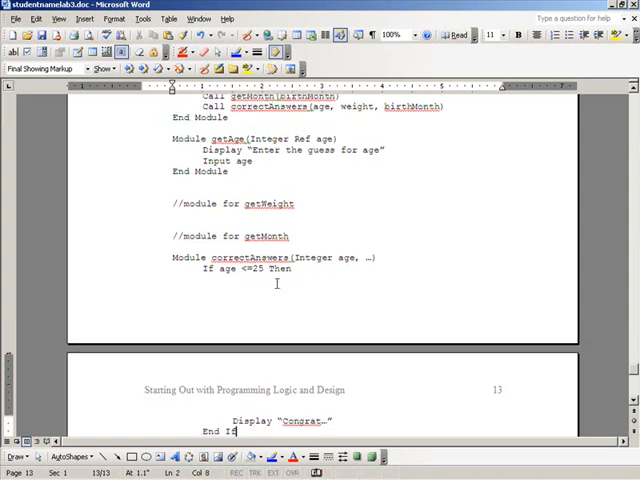
- Extend the placeholder comment in correctAnswers to read '//code here for weight'
text(f)
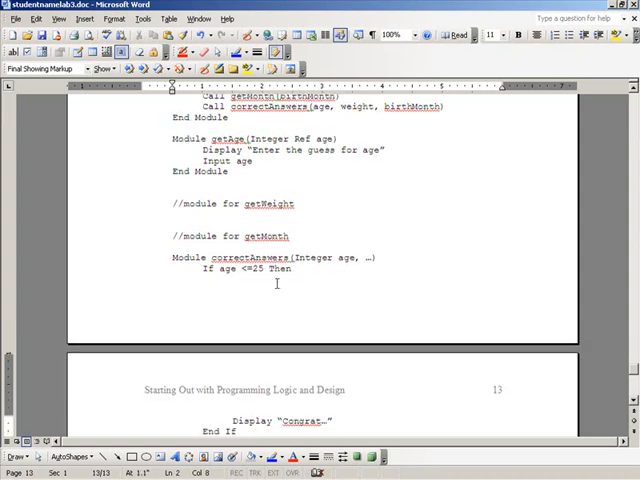
mouse_move(282, 404)
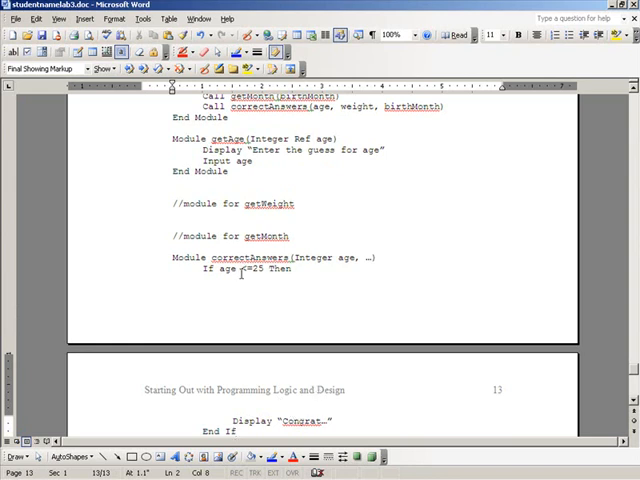
text(<)
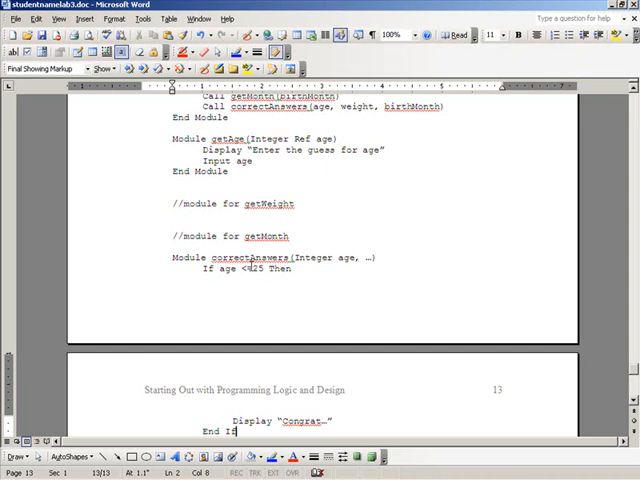
scroll(down, 3)
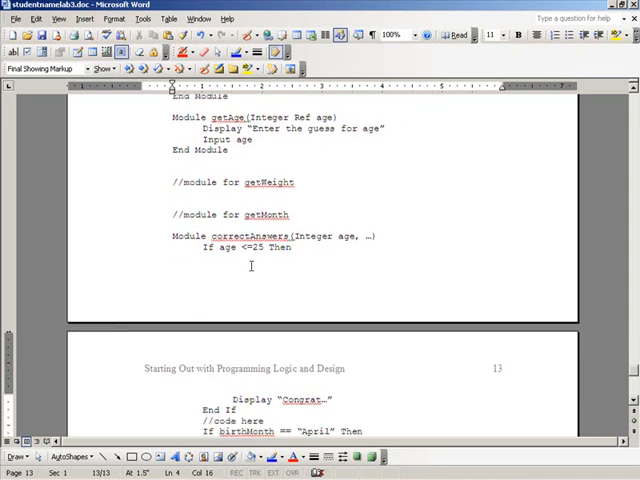
text(for)
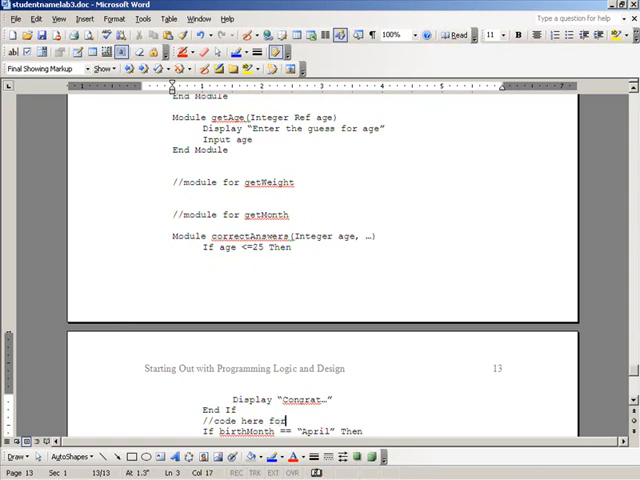
text(weight)
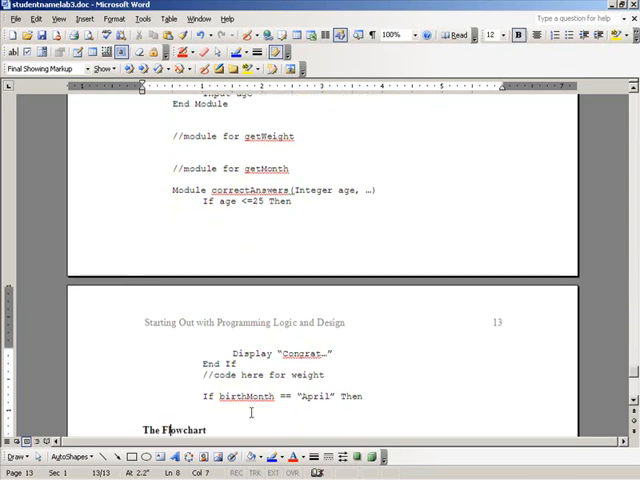
- Start a new '//what' comment line after the If birthMonth == "April" Then line
double_click(244, 396)
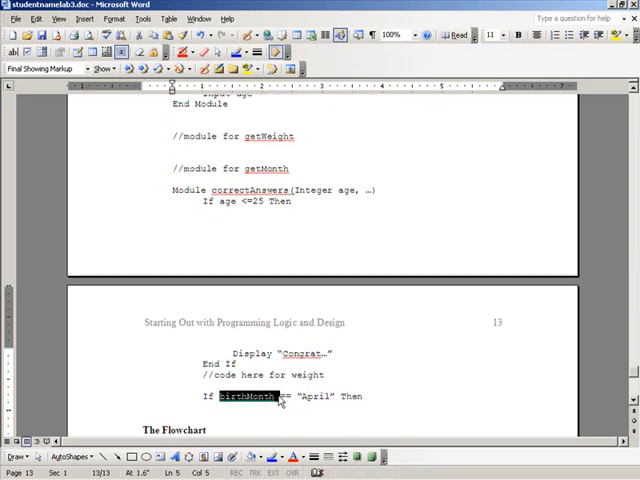
click(290, 396)
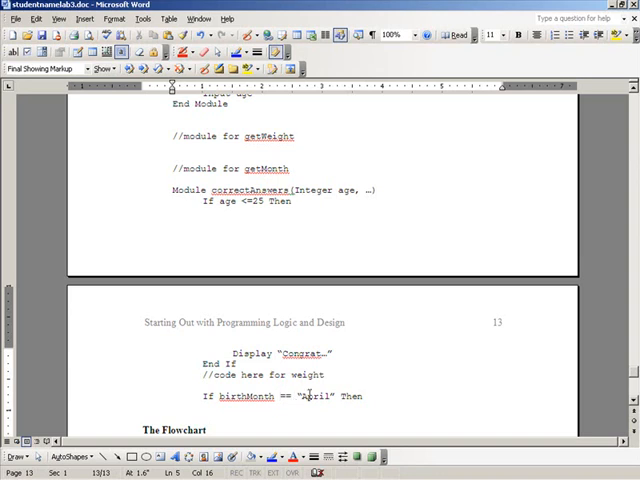
double_click(304, 396)
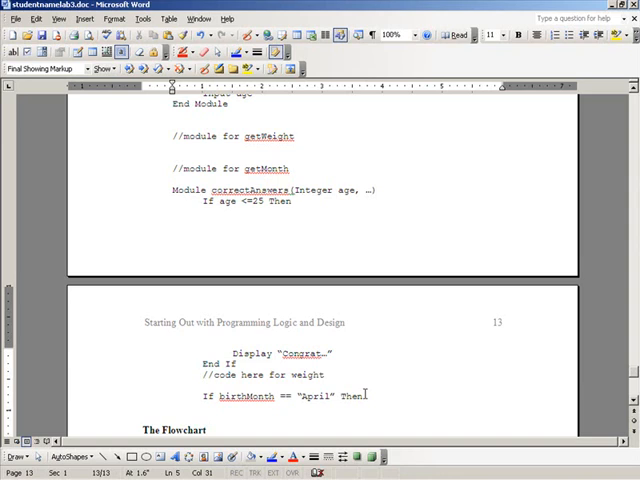
key(Return)
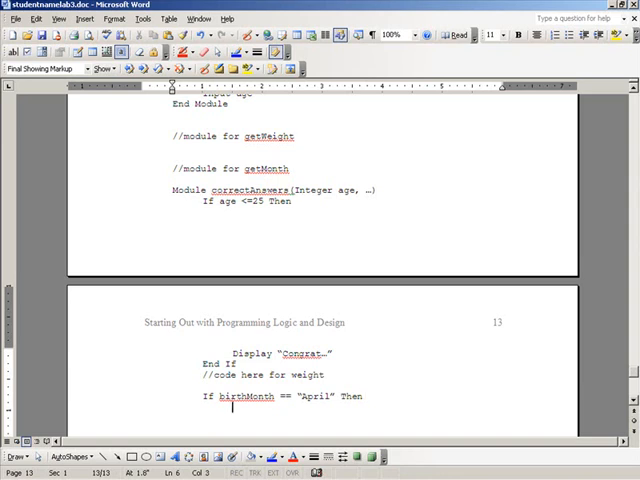
text(//what)
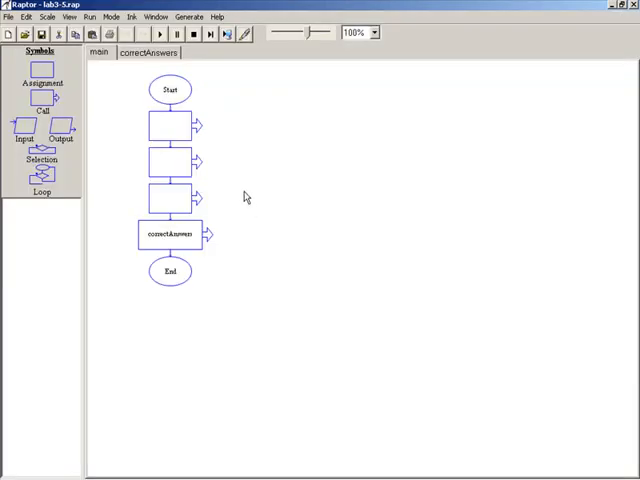
mouse_move(208, 108)
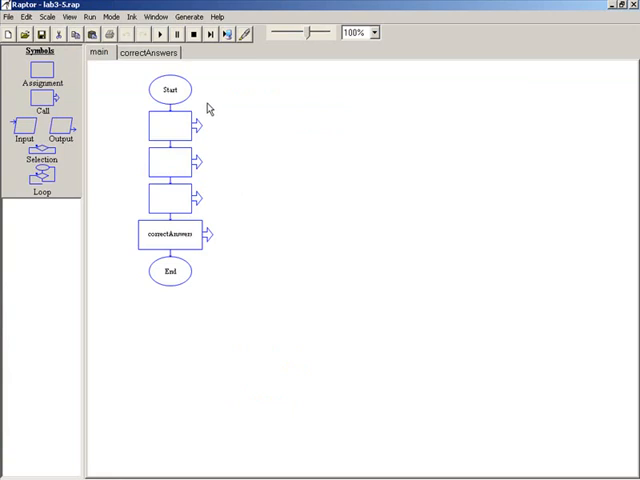
mouse_move(250, 88)
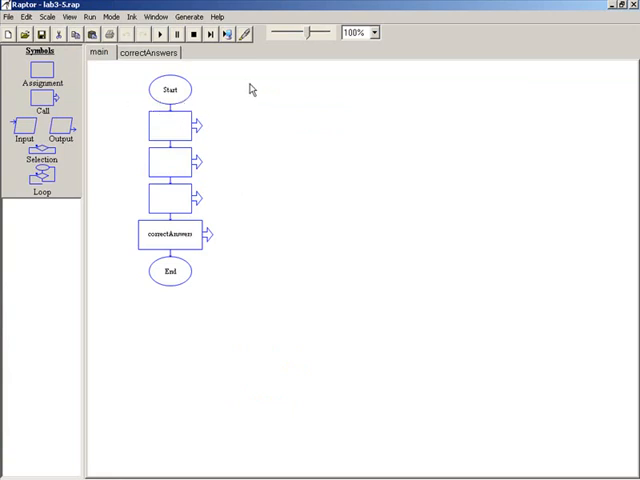
- Switch to the correctAnswers subchart and select its first decision symbol
click(170, 128)
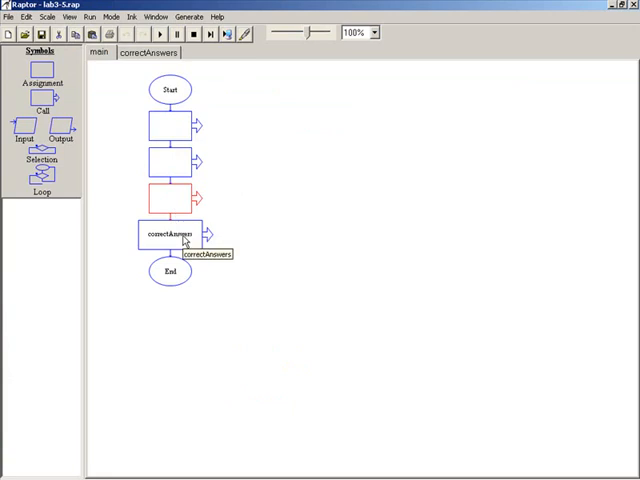
click(168, 232)
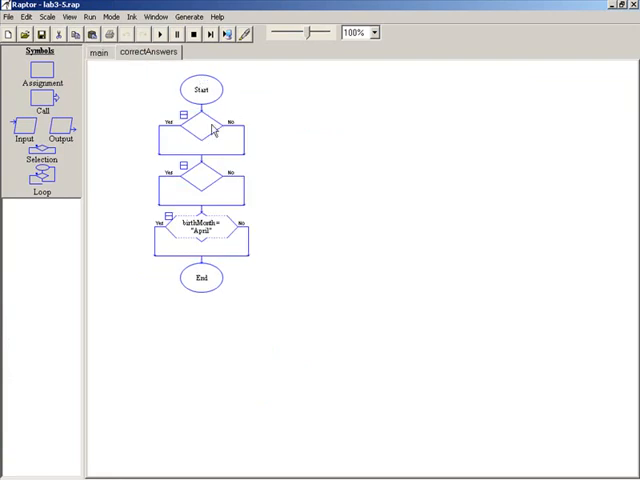
click(200, 128)
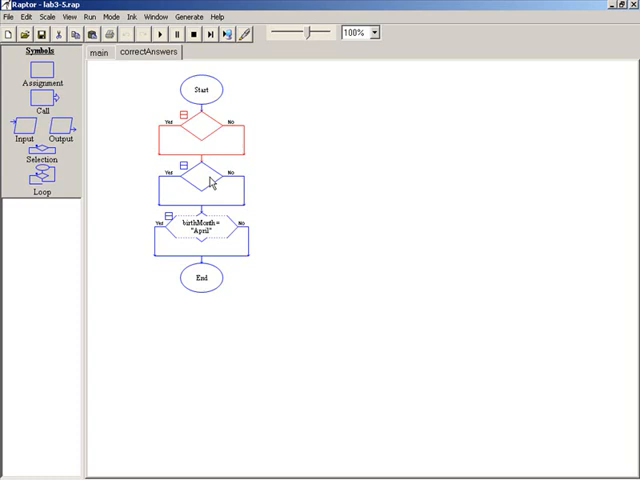
mouse_move(206, 176)
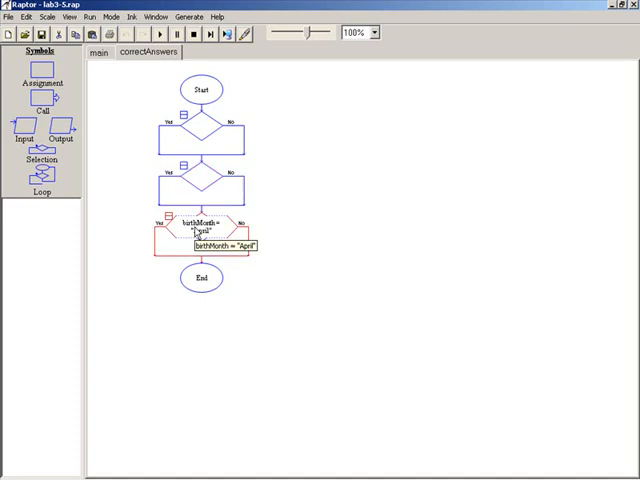
- Re-enter the third decision's condition as birthMonth = "April" and confirm with Done
double_click(202, 220)
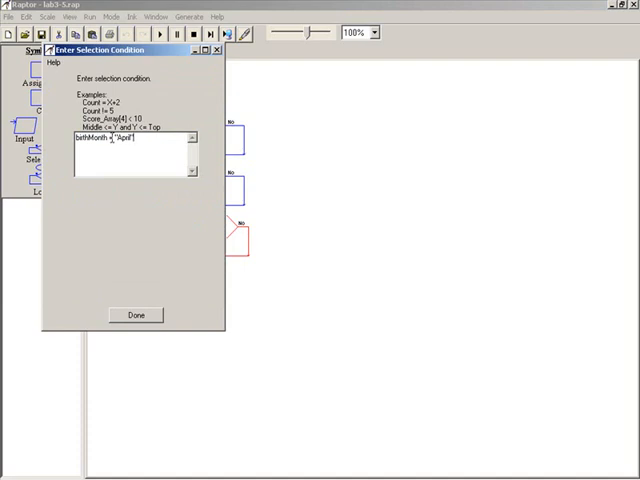
double_click(90, 138)
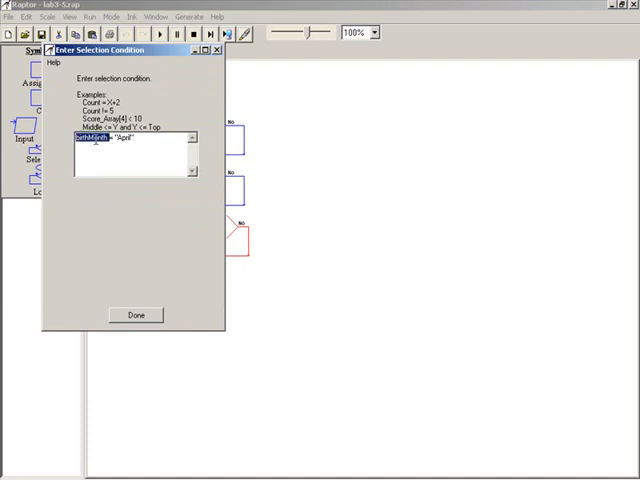
click(120, 138)
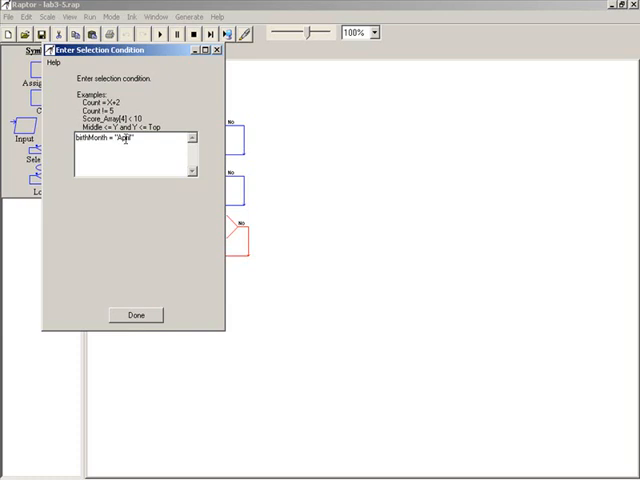
text(=)
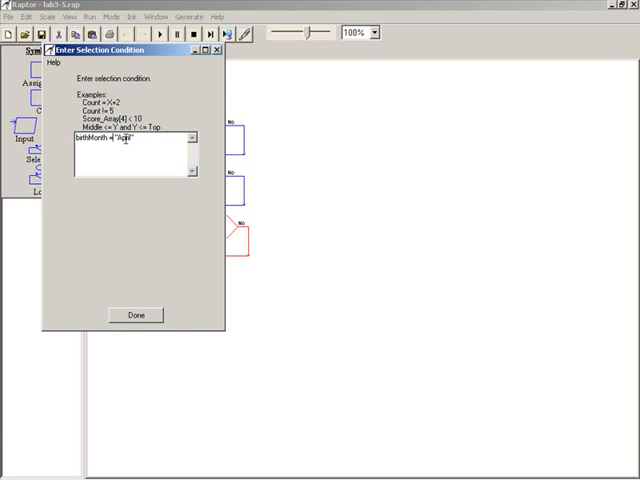
double_click(122, 140)
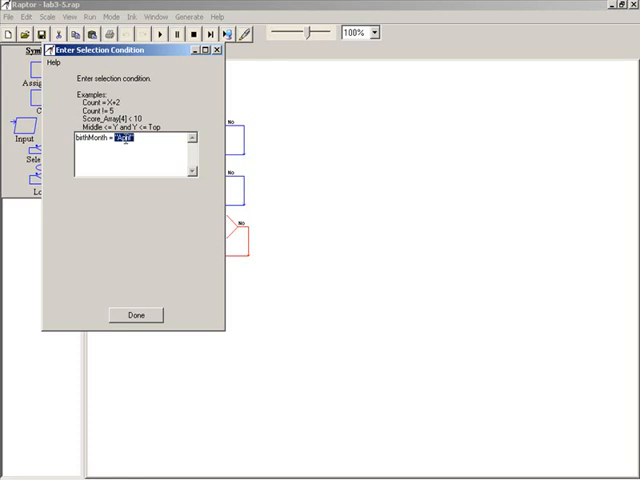
mouse_move(138, 258)
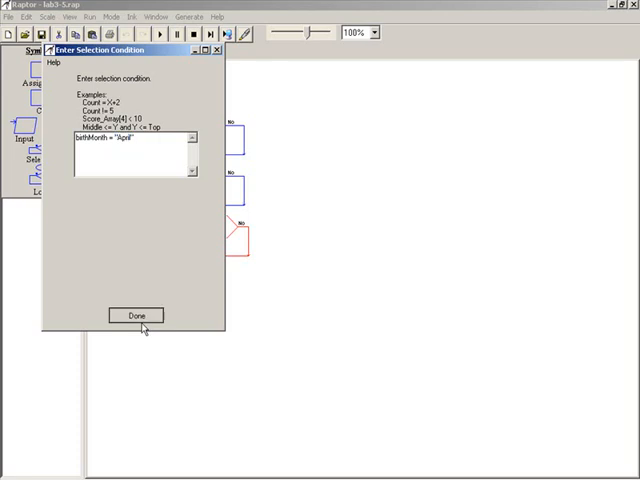
click(136, 316)
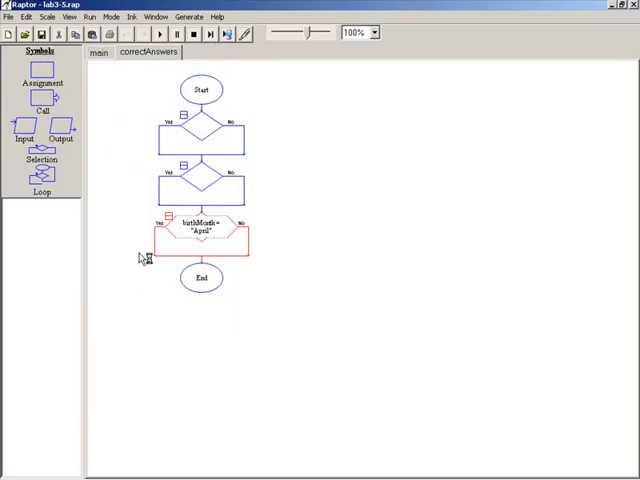
mouse_move(70, 116)
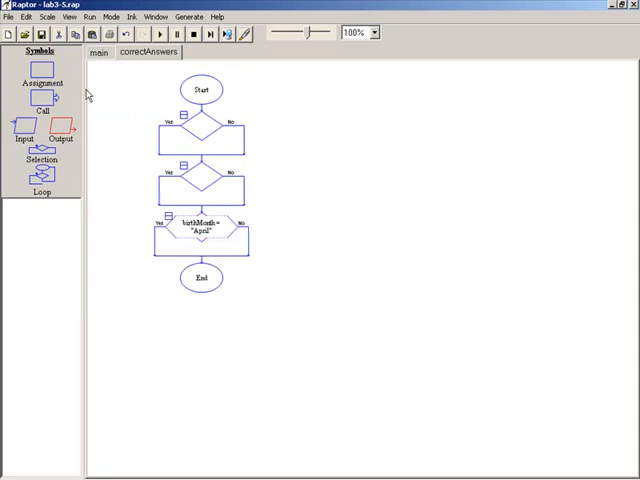
mouse_move(158, 252)
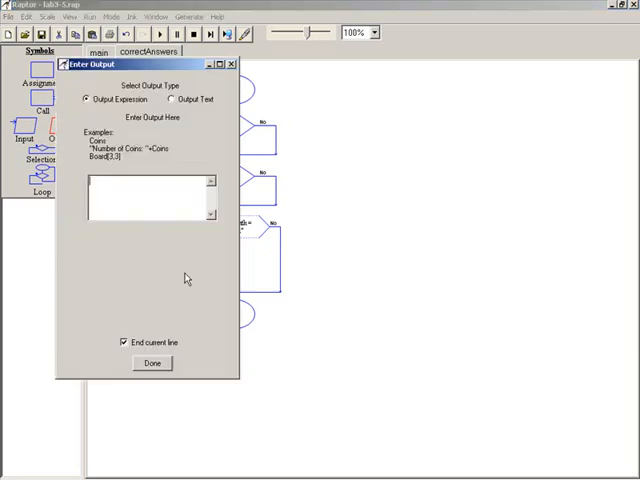
click(172, 100)
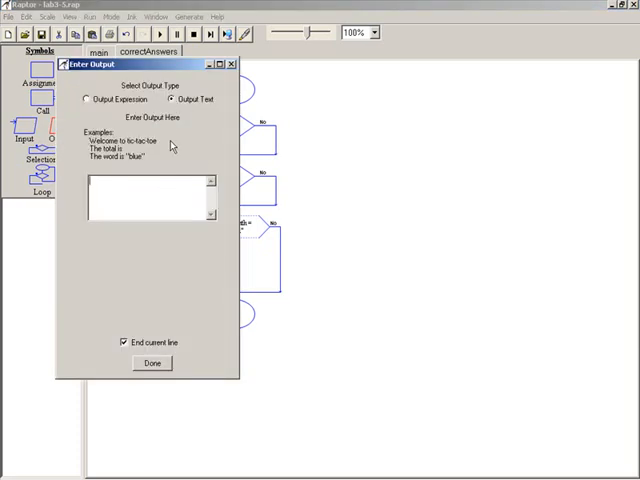
mouse_move(176, 364)
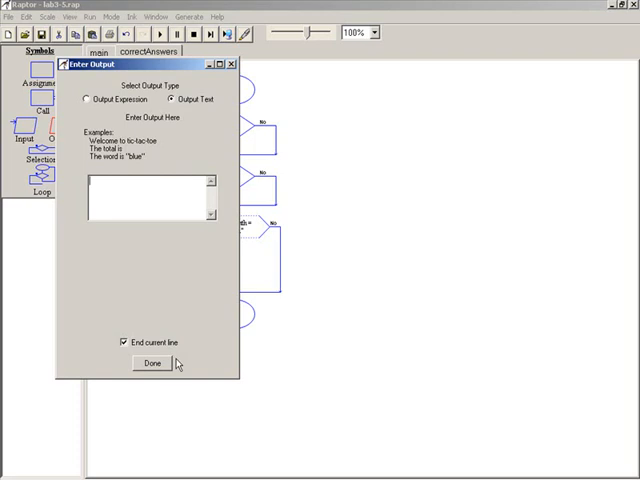
click(150, 364)
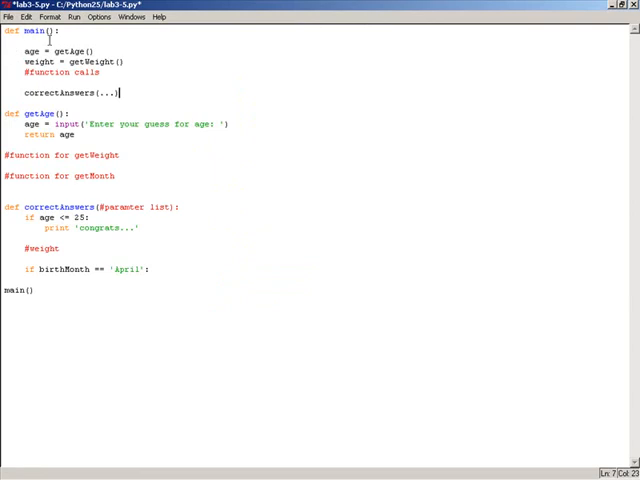
- Add a blank line after weight = getWeight() and select the ... inside correctAnswers()
click(30, 290)
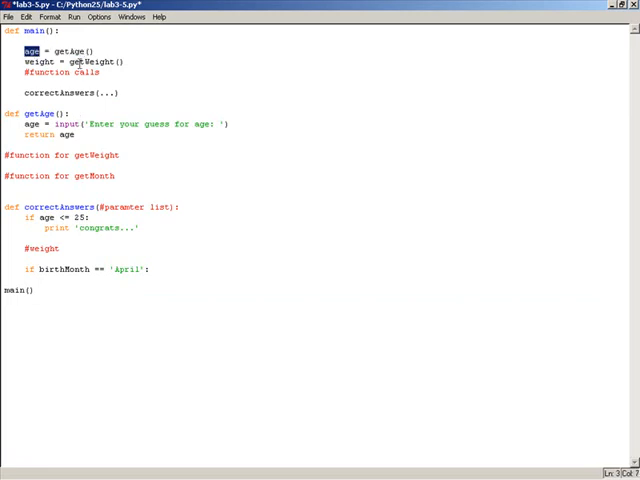
double_click(96, 60)
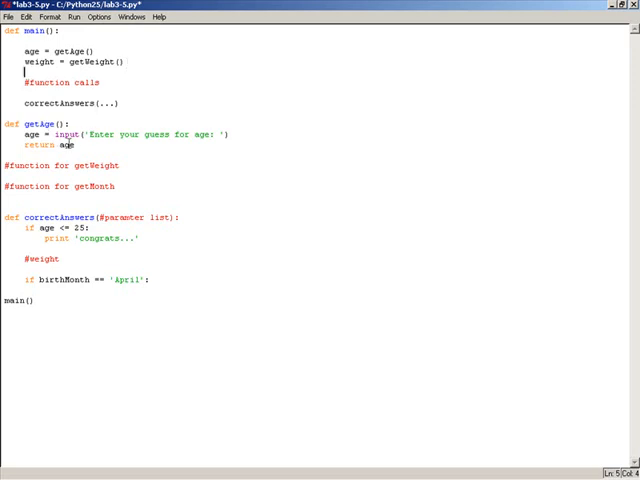
click(4, 176)
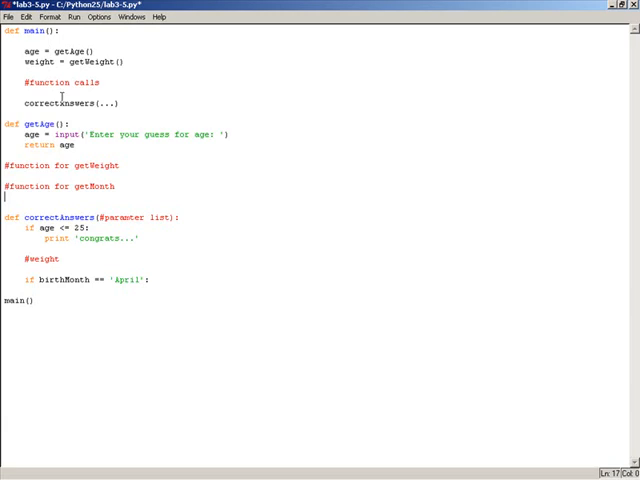
double_click(60, 104)
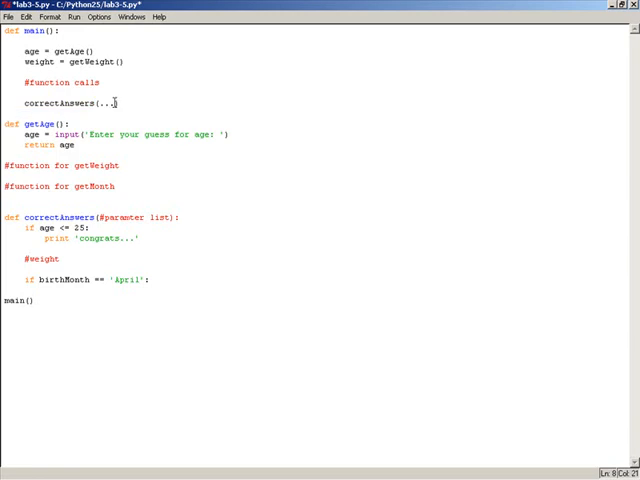
- Fill the call as correctAnswers(age, weight, birthMonth) and use == in the birthMonth April test
text(age, weight,)
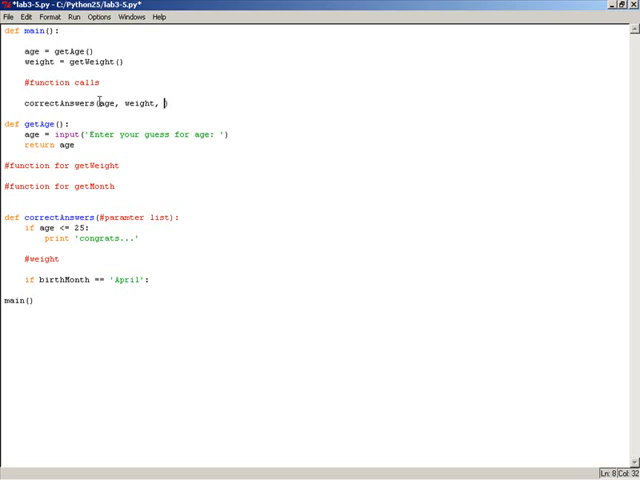
text(birthM)
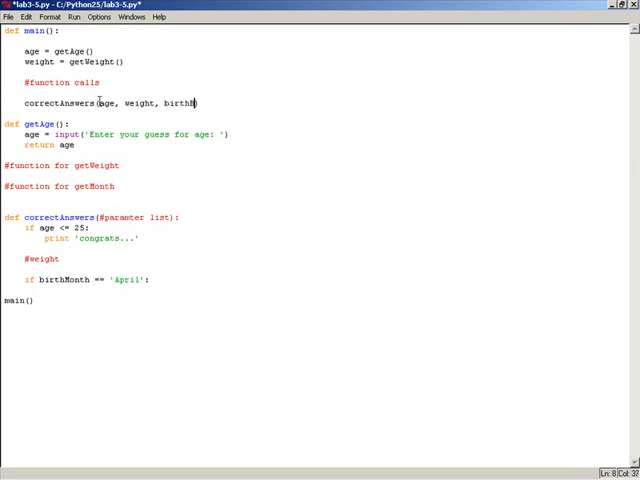
text(h)
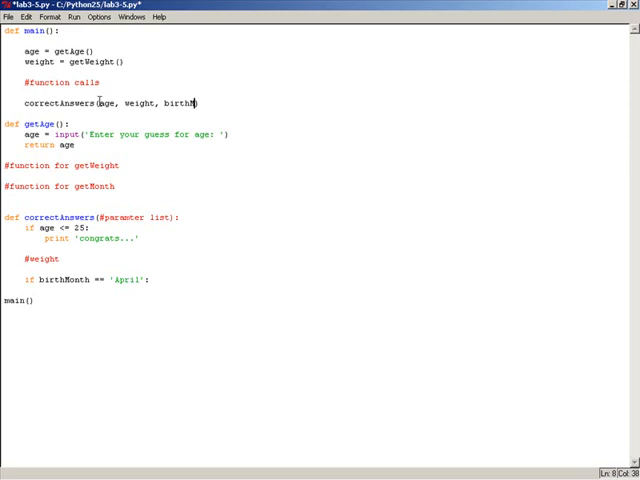
text(Month))
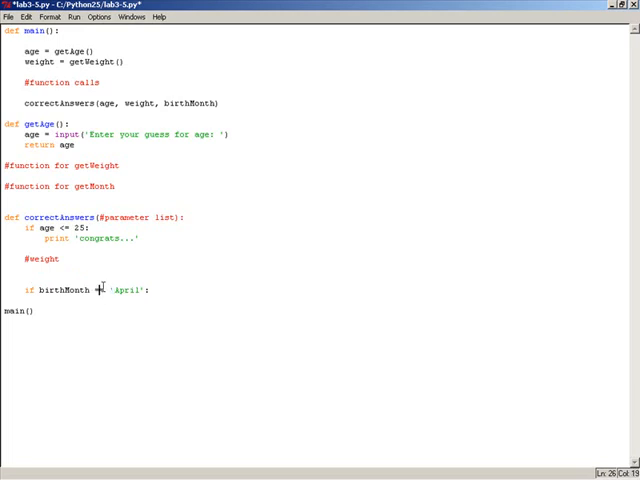
text(==)
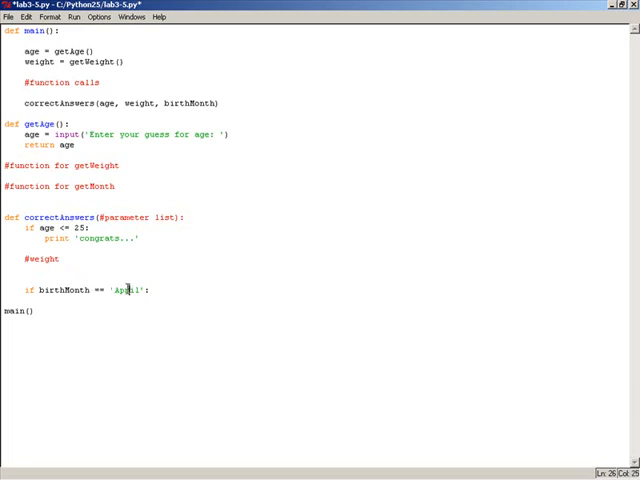